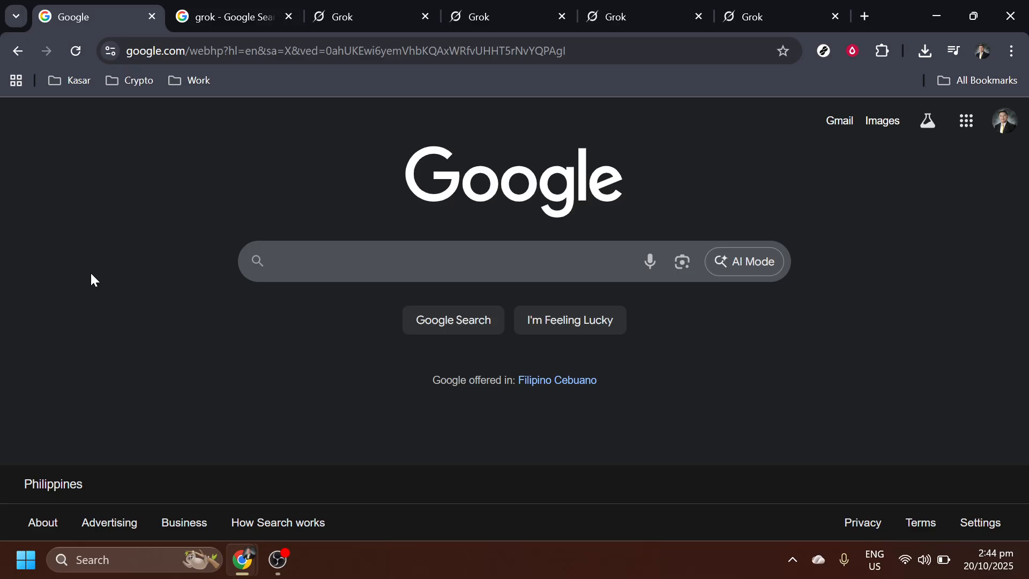
pyautogui.moveTo(223, 289)
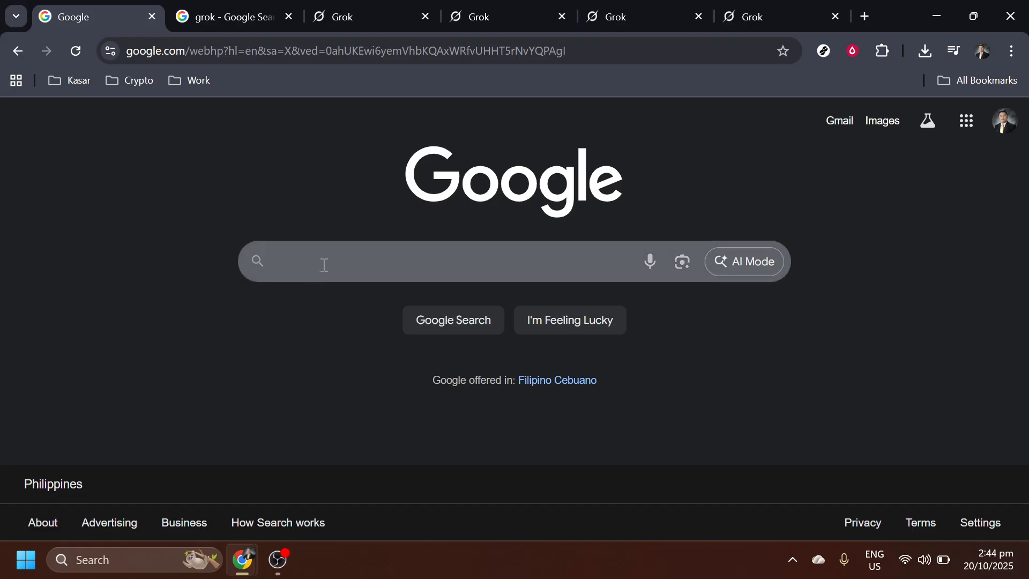
# Step: Search Google for 'grok'
pyautogui.write('grok')
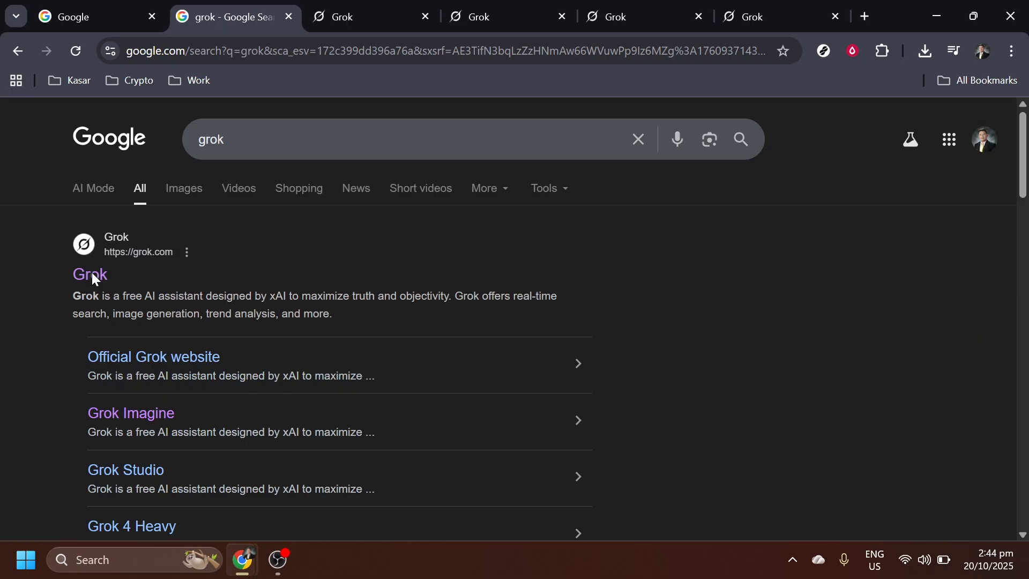
# Step: Open the official Grok website from the search results
pyautogui.click(90, 274)
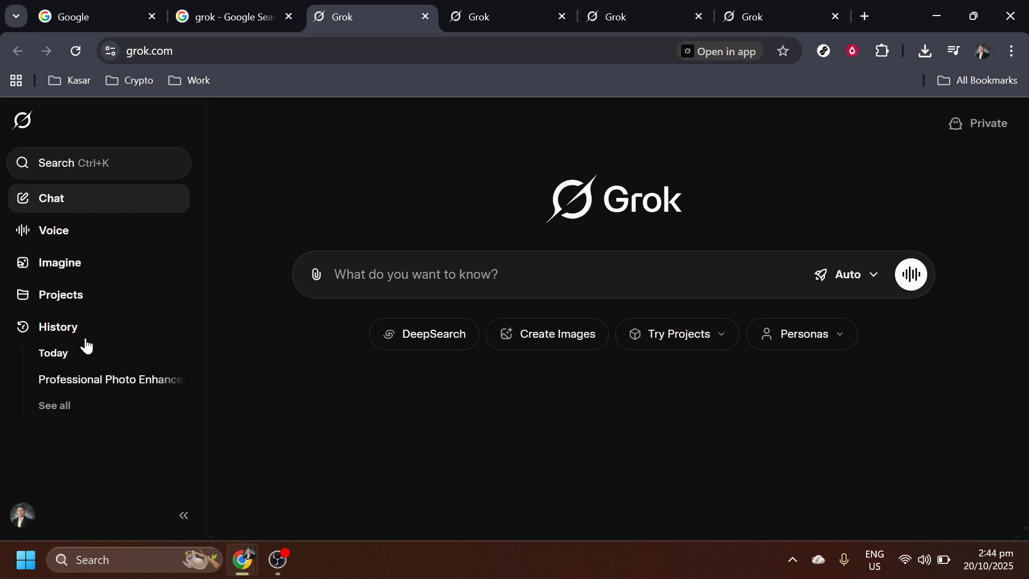
pyautogui.moveTo(59, 262)
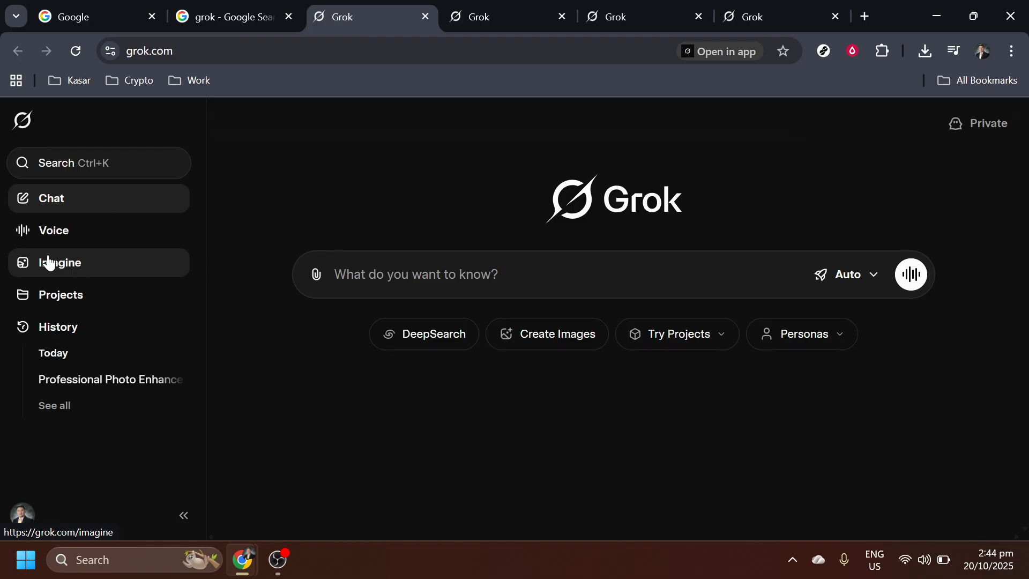
pyautogui.moveTo(86, 261)
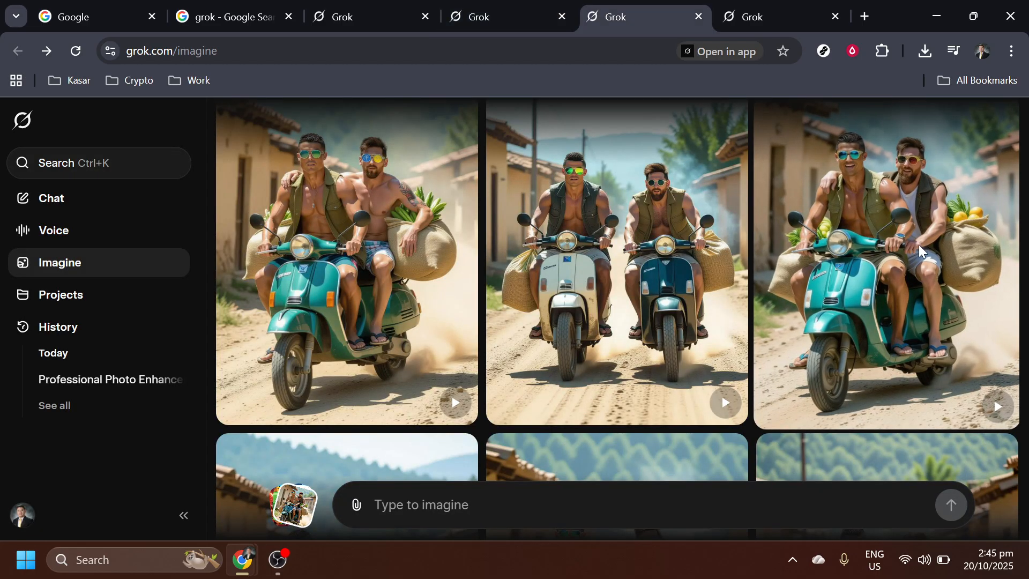
pyautogui.moveTo(663, 219)
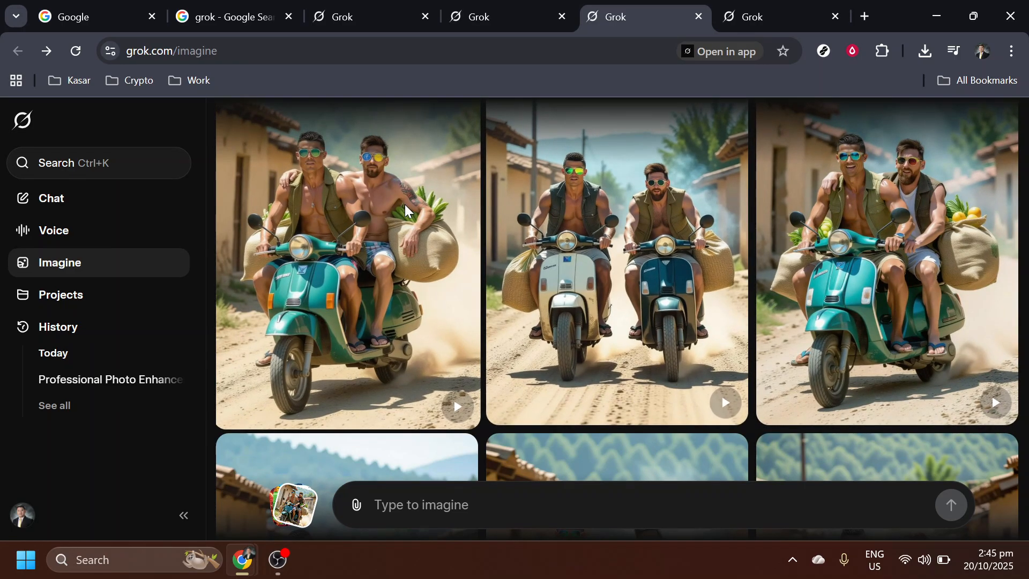
pyautogui.scroll(-3)
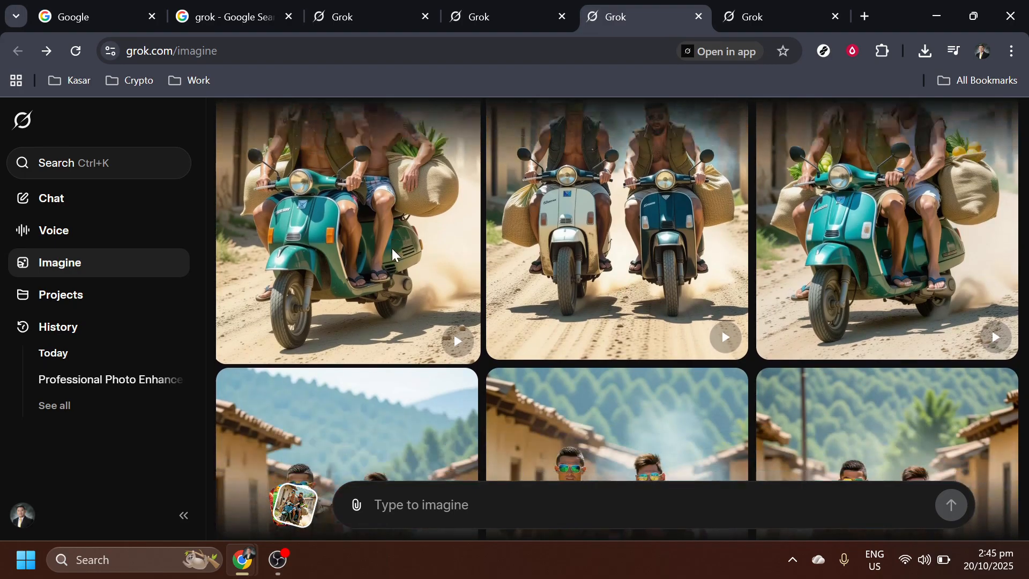
pyautogui.scroll(-3)
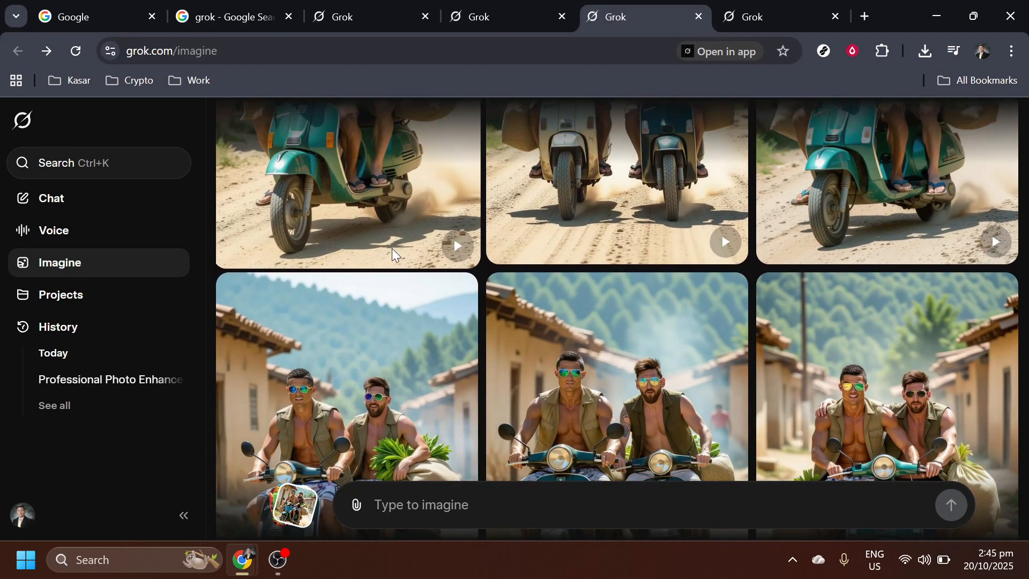
pyautogui.scroll(-3)
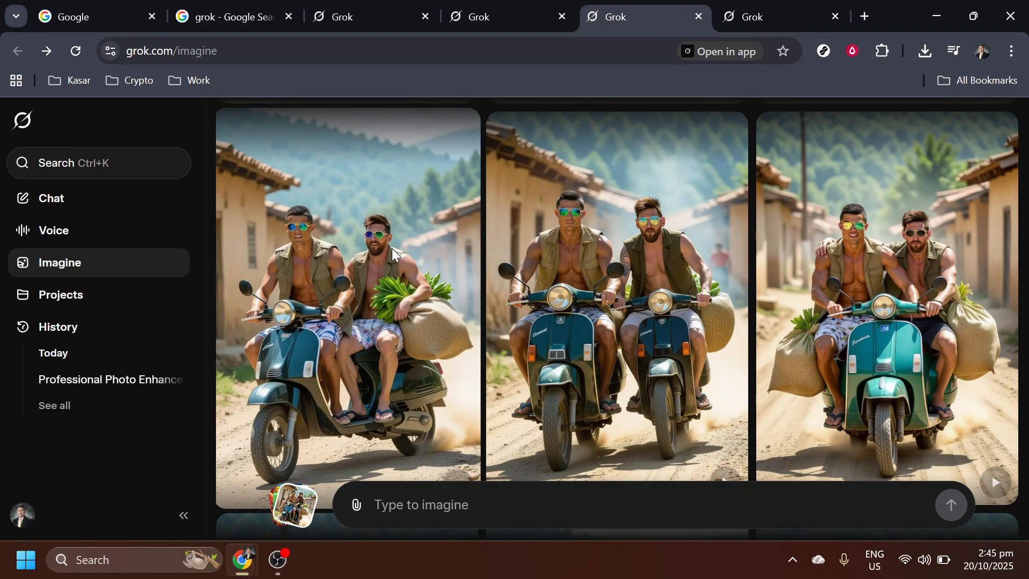
pyautogui.scroll(-3)
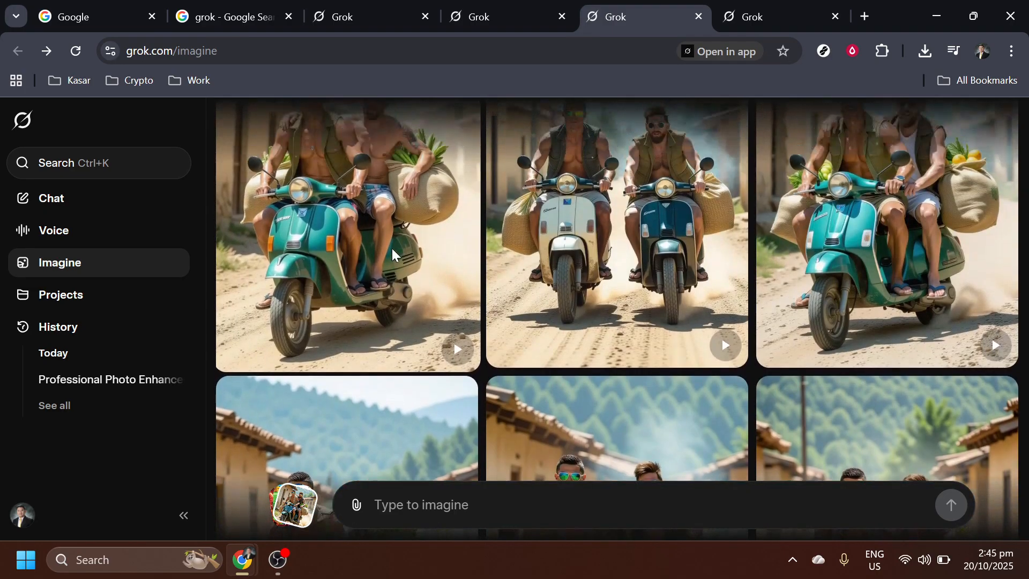
pyautogui.scroll(-3)
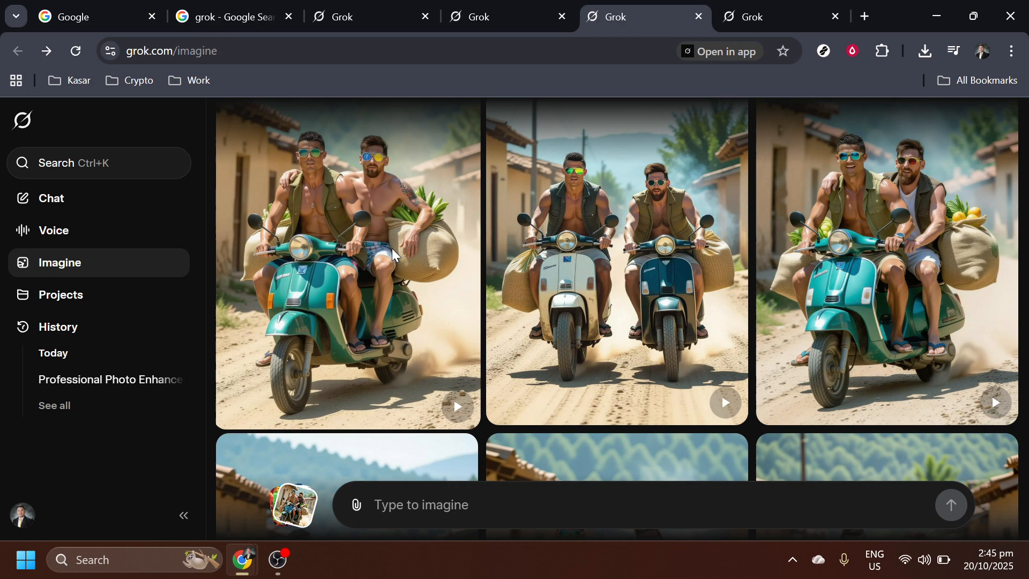
pyautogui.moveTo(417, 294)
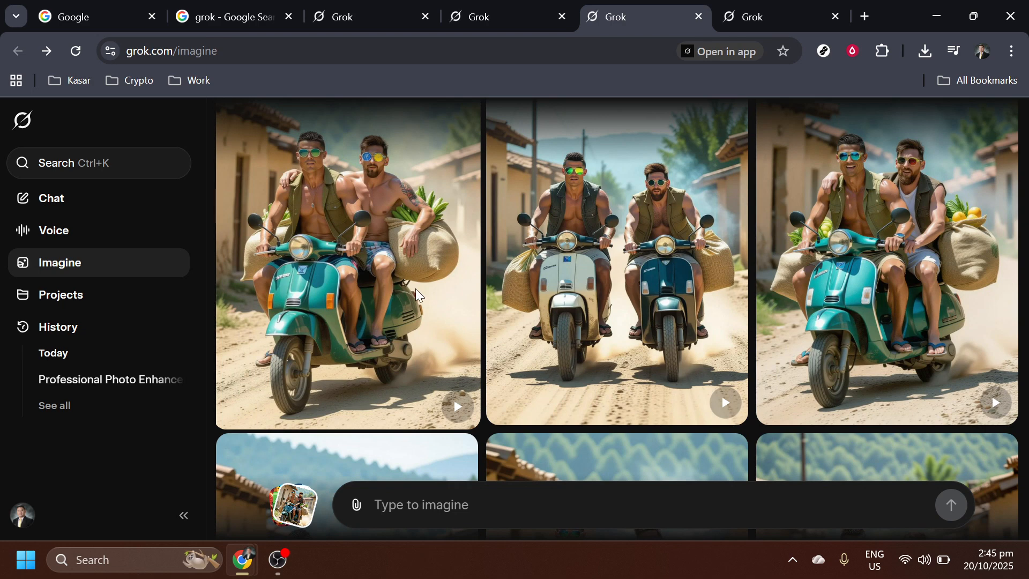
pyautogui.scroll(-3)
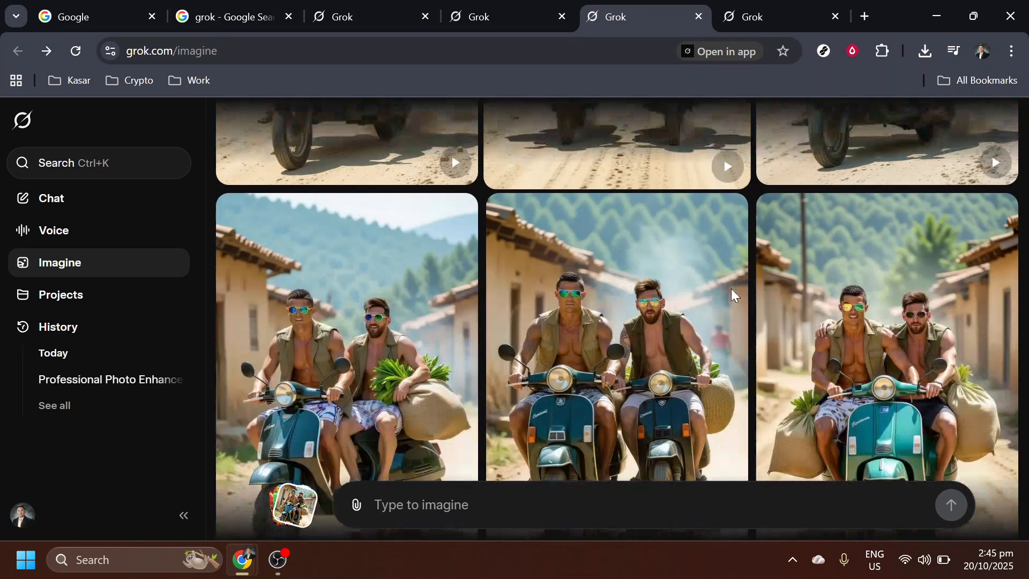
pyautogui.scroll(-3)
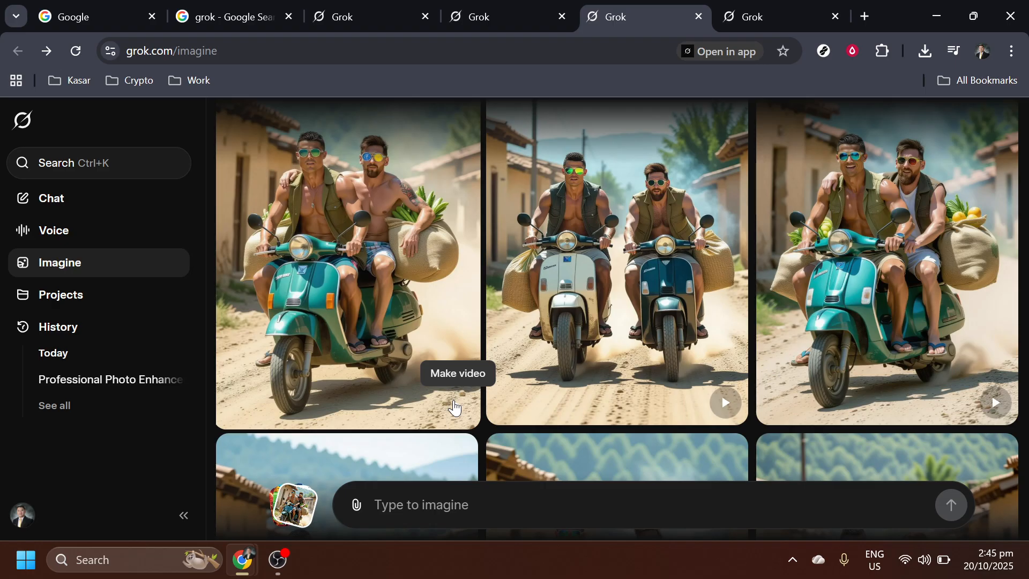
# Step: Open the first scooter image's video post and mute its sound
pyautogui.click(616, 263)
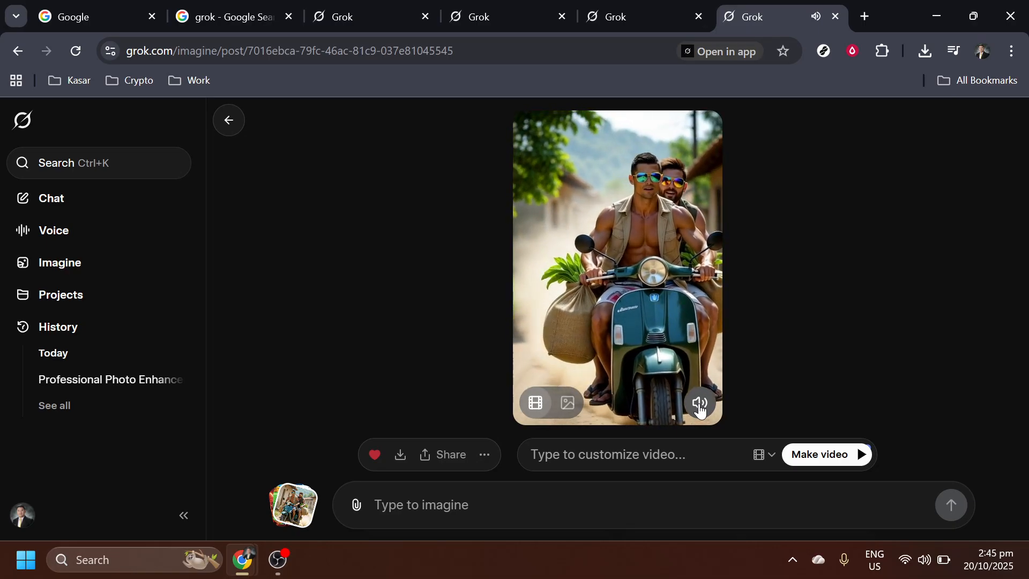
pyautogui.click(699, 403)
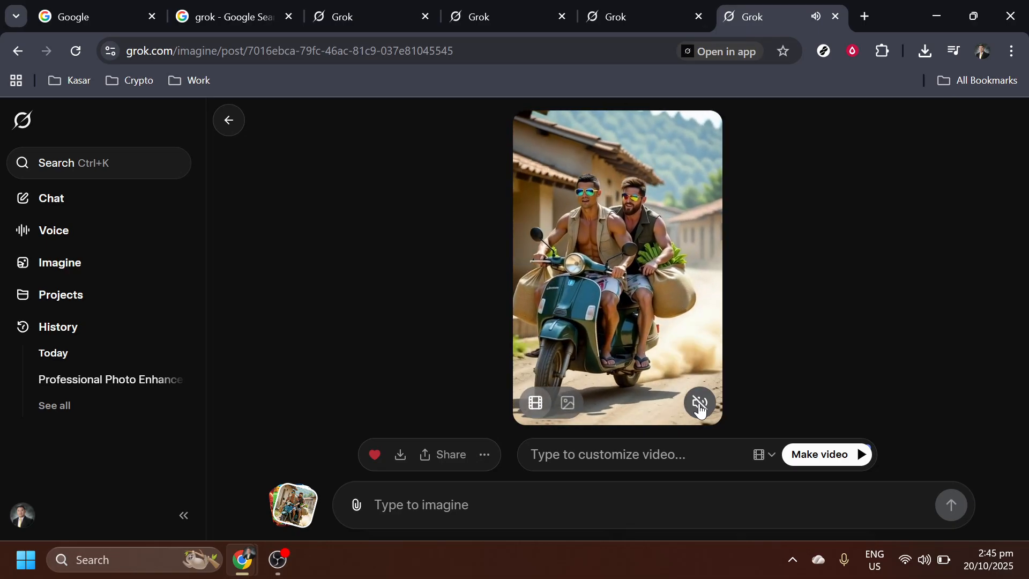